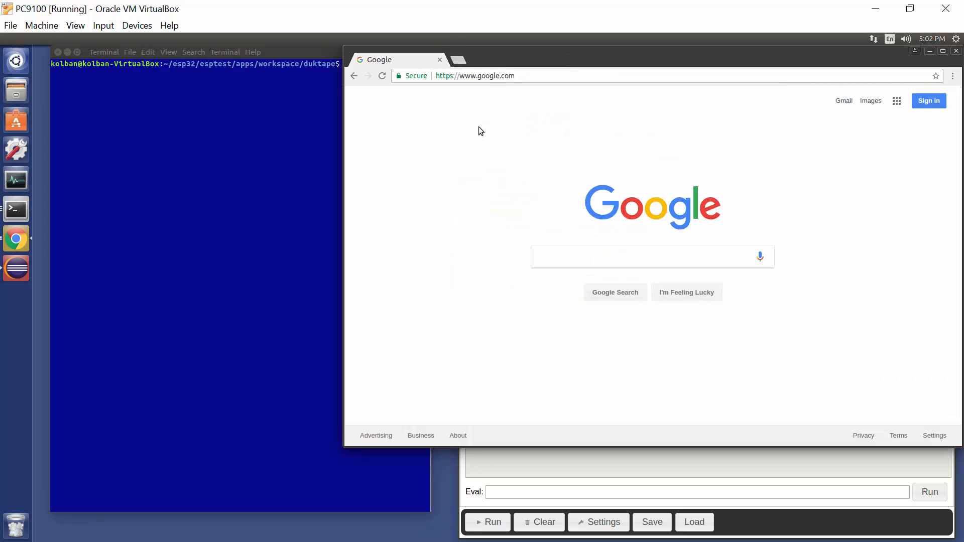
{"action": "mouse_move", "coordinate": [475, 73]}
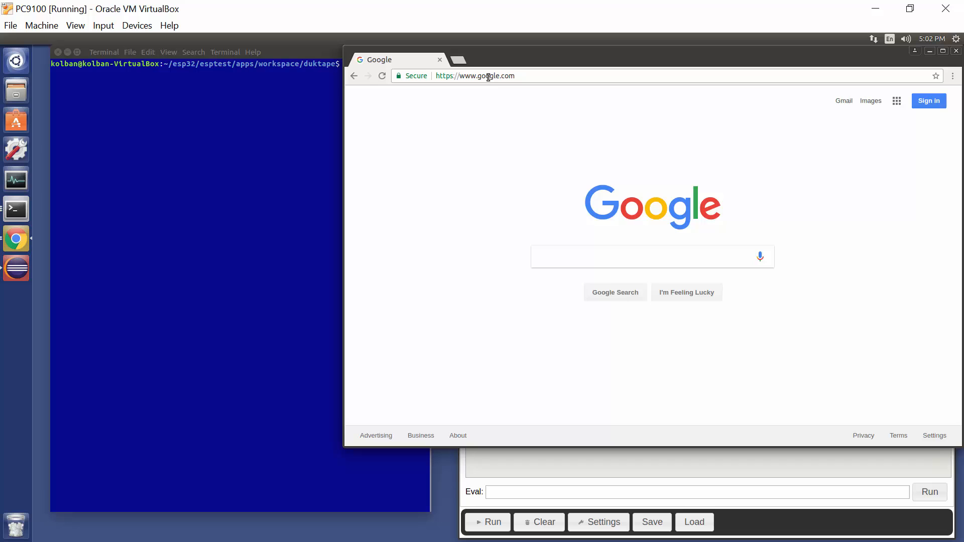
{"action": "mouse_move", "coordinate": [516, 155]}
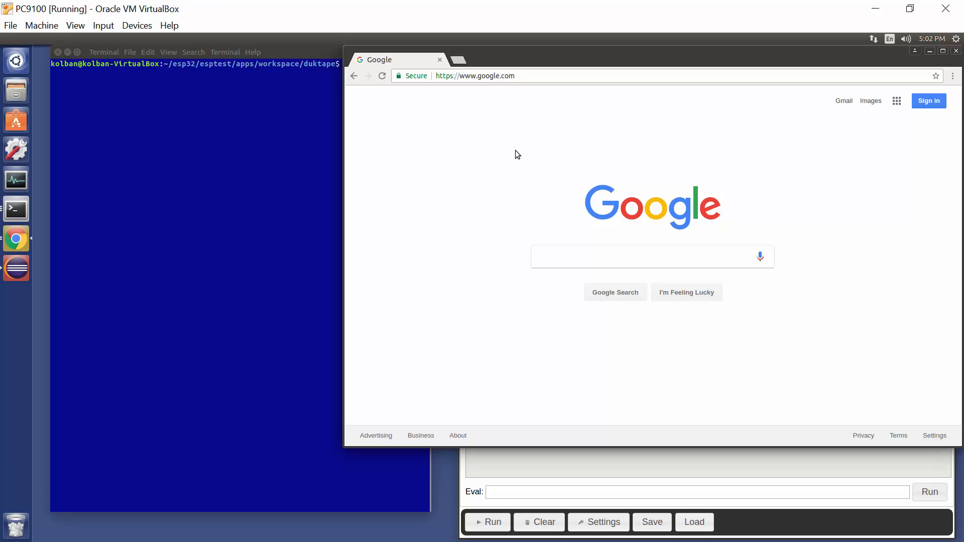
{"action": "mouse_move", "coordinate": [615, 293]}
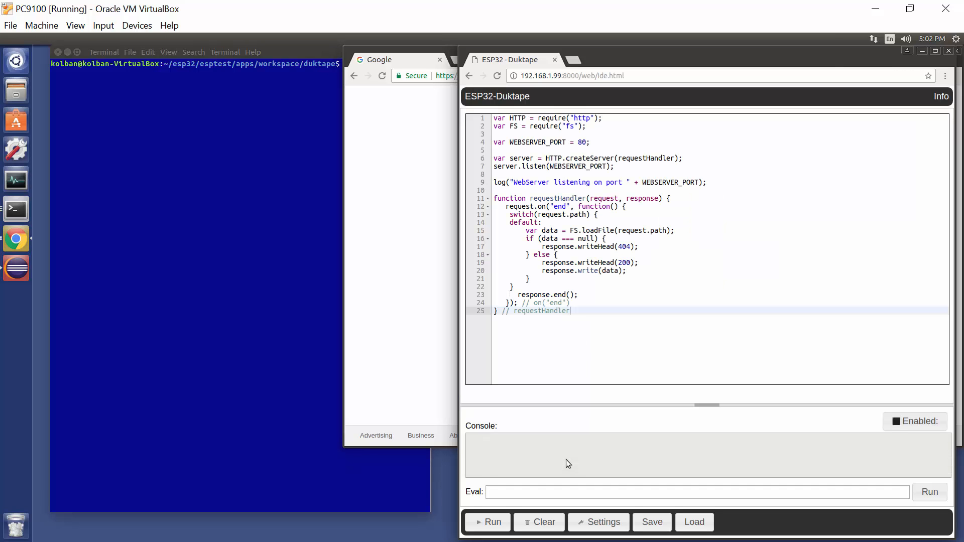
{"action": "mouse_move", "coordinate": [517, 237]}
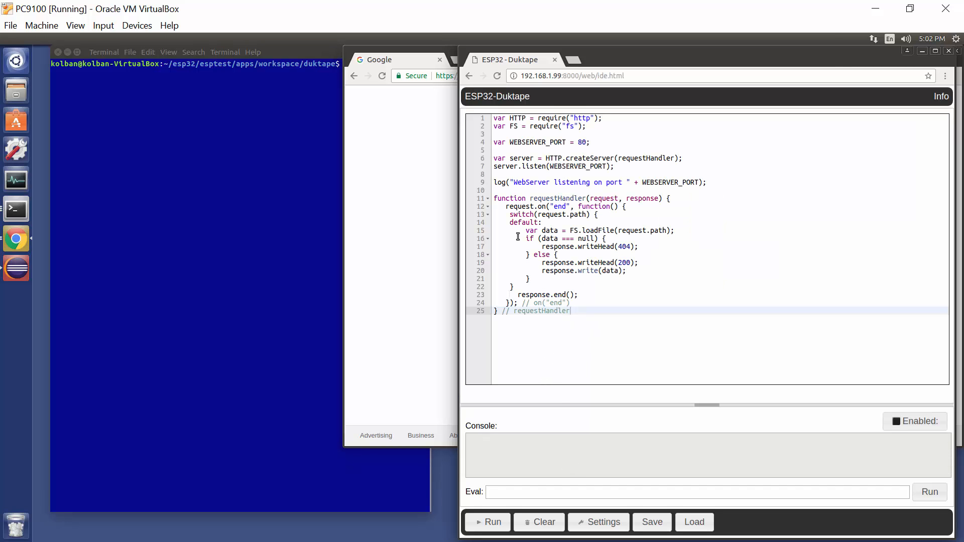
{"action": "mouse_move", "coordinate": [664, 320]}
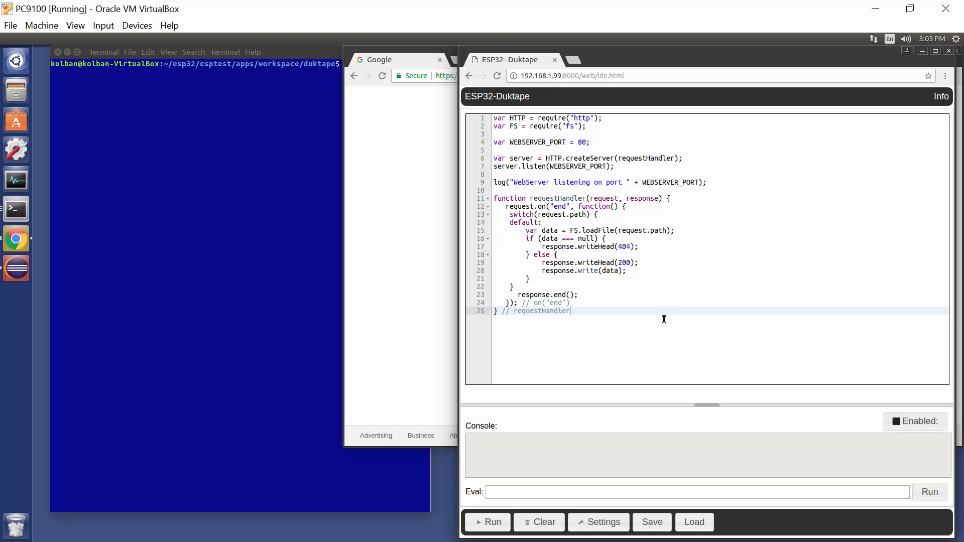
{"action": "mouse_move", "coordinate": [608, 215]}
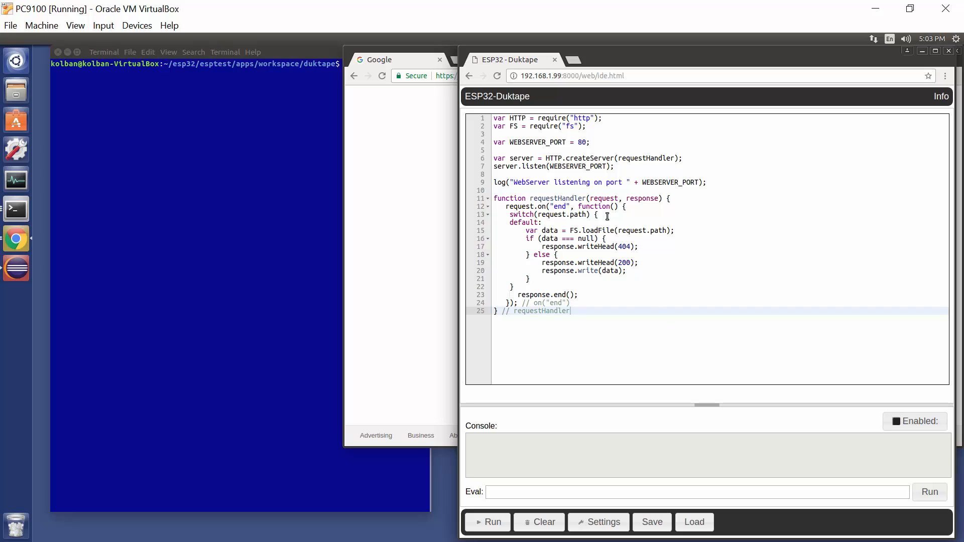
{"action": "mouse_move", "coordinate": [608, 118]}
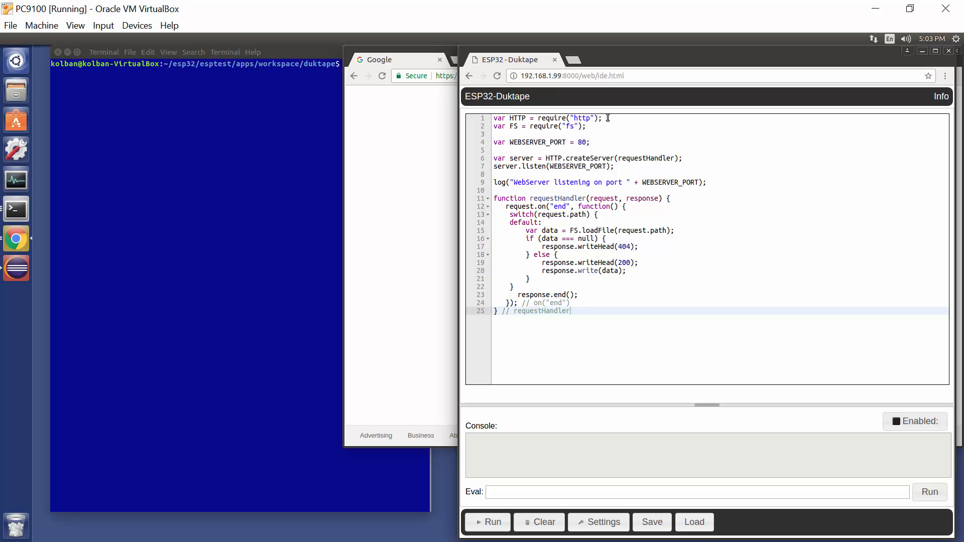
{"action": "mouse_move", "coordinate": [602, 203]}
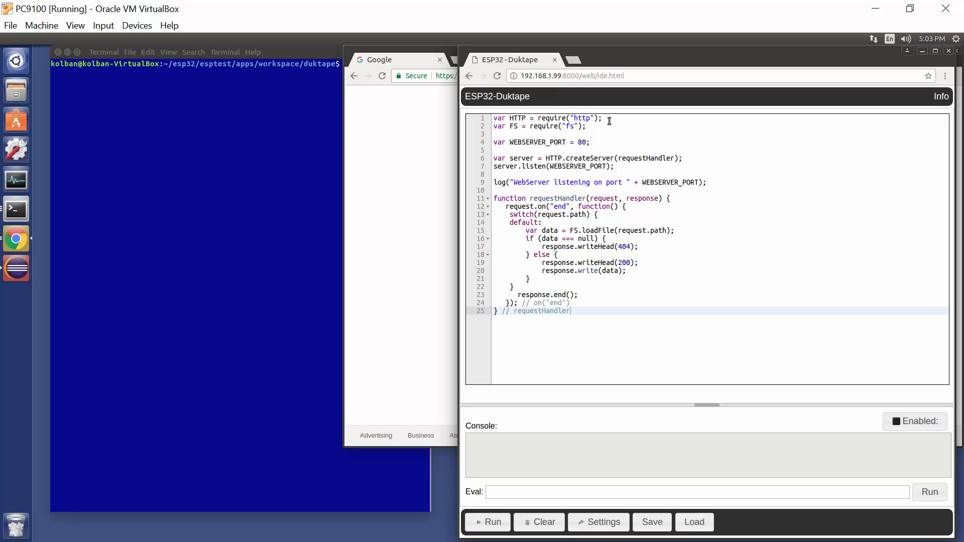
{"action": "mouse_move", "coordinate": [591, 130]}
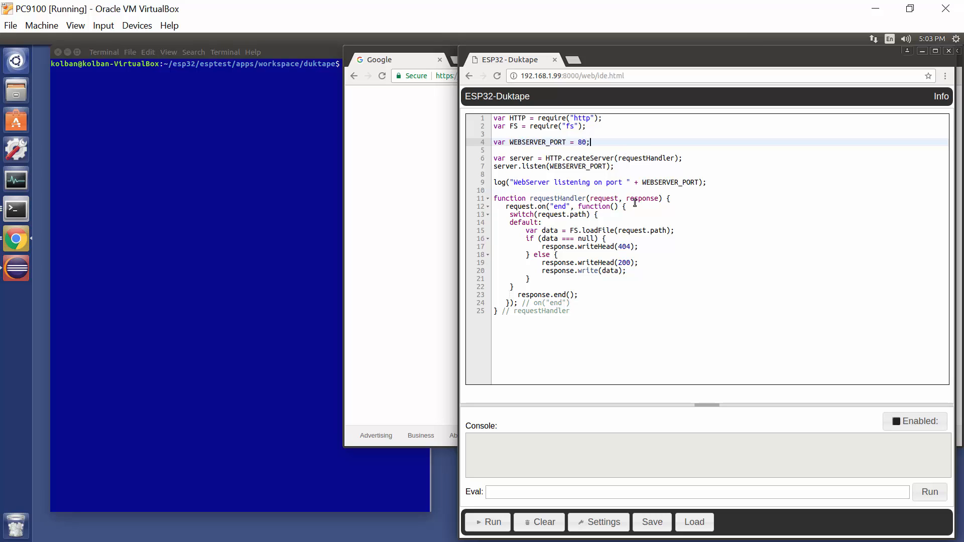
{"action": "mouse_move", "coordinate": [675, 171]}
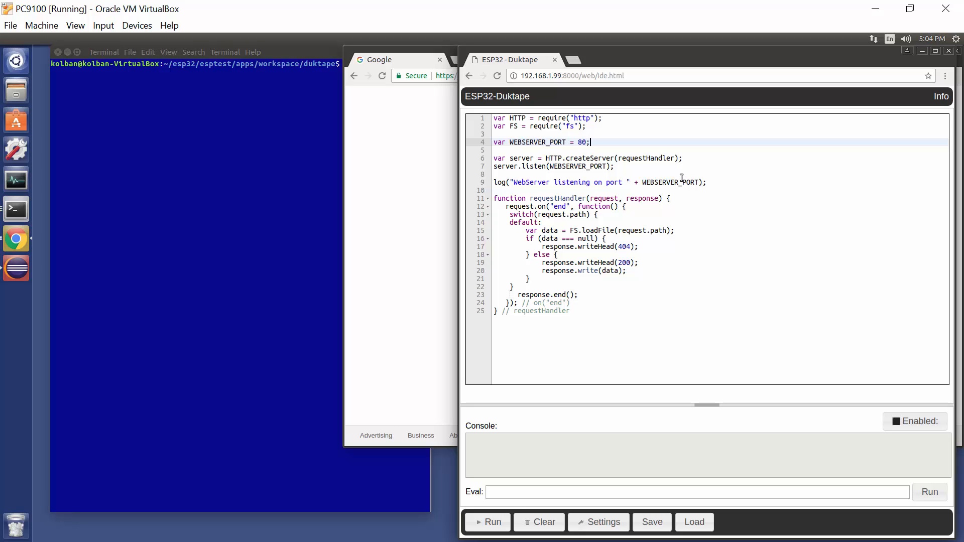
{"action": "mouse_move", "coordinate": [613, 167]}
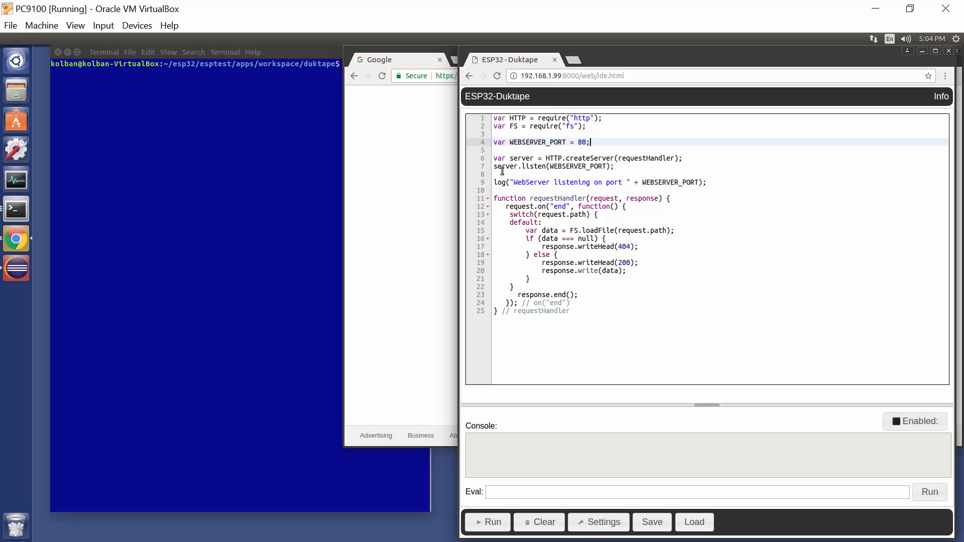
{"action": "mouse_move", "coordinate": [574, 171]}
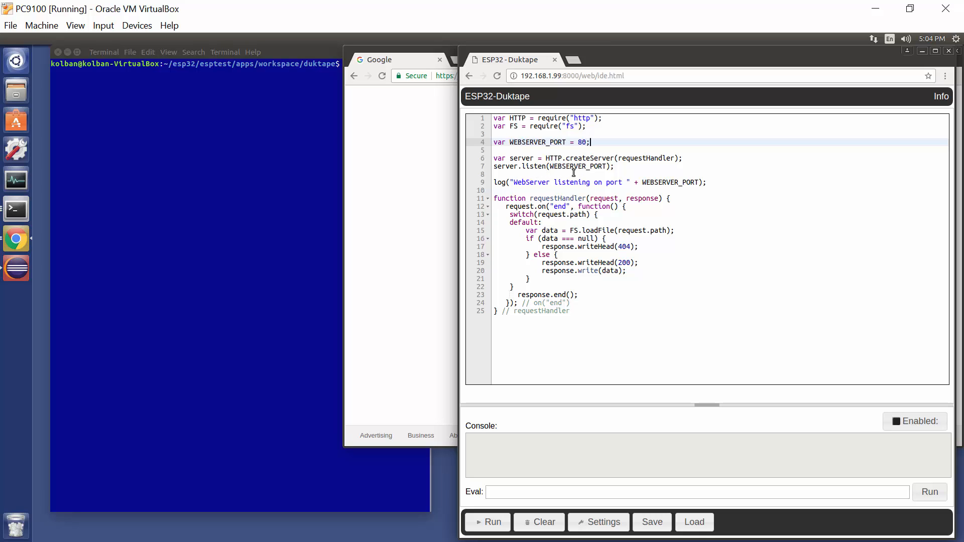
{"action": "mouse_move", "coordinate": [581, 167]}
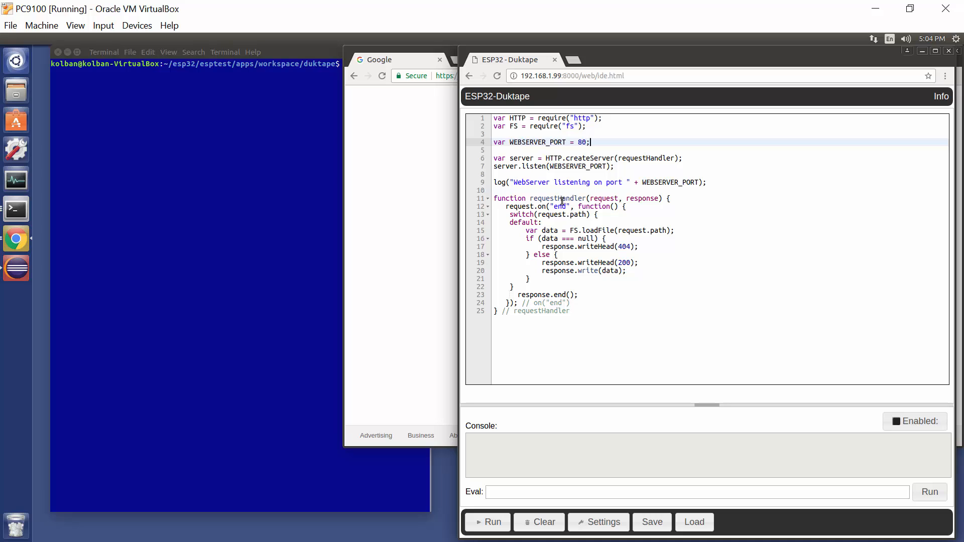
{"action": "mouse_move", "coordinate": [602, 203]}
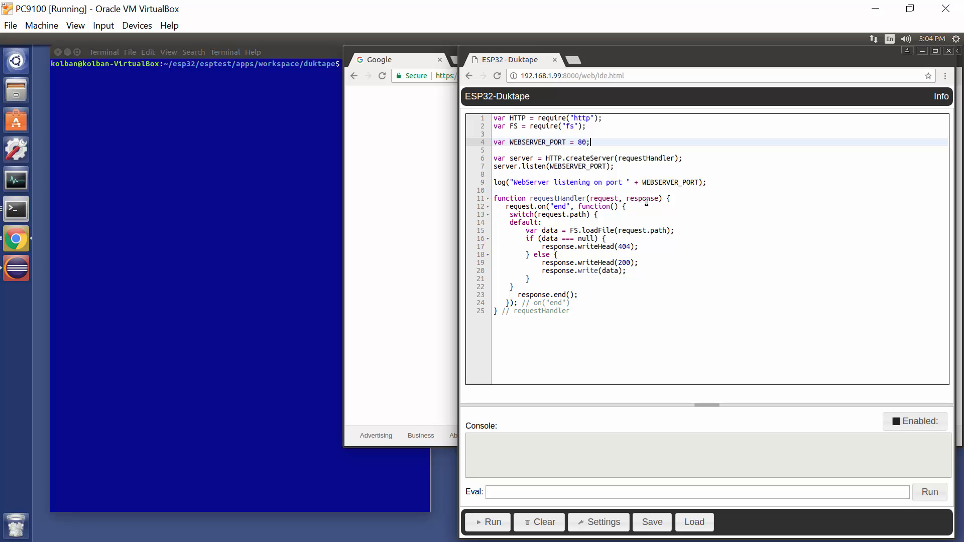
{"action": "mouse_move", "coordinate": [607, 196]}
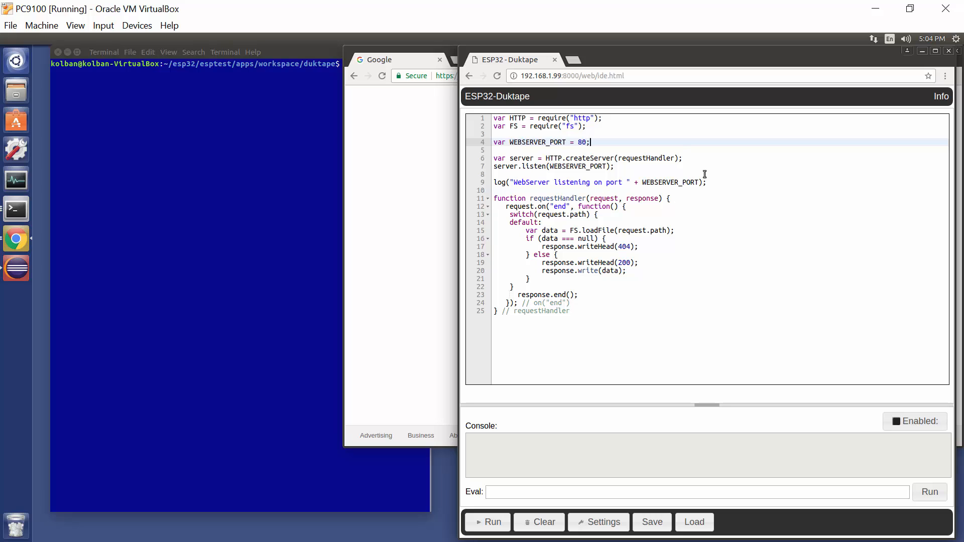
{"action": "mouse_move", "coordinate": [651, 179]}
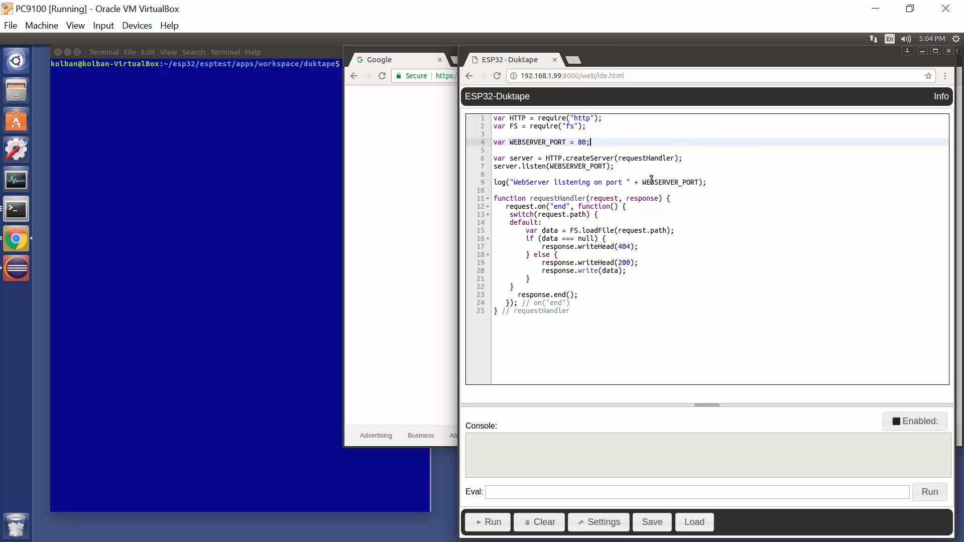
{"action": "mouse_move", "coordinate": [644, 198]}
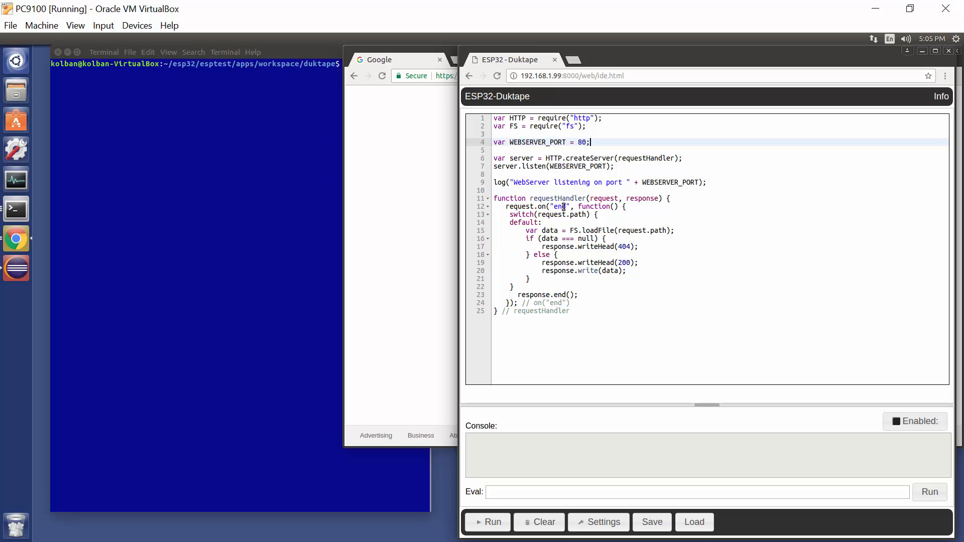
{"action": "mouse_move", "coordinate": [678, 218]}
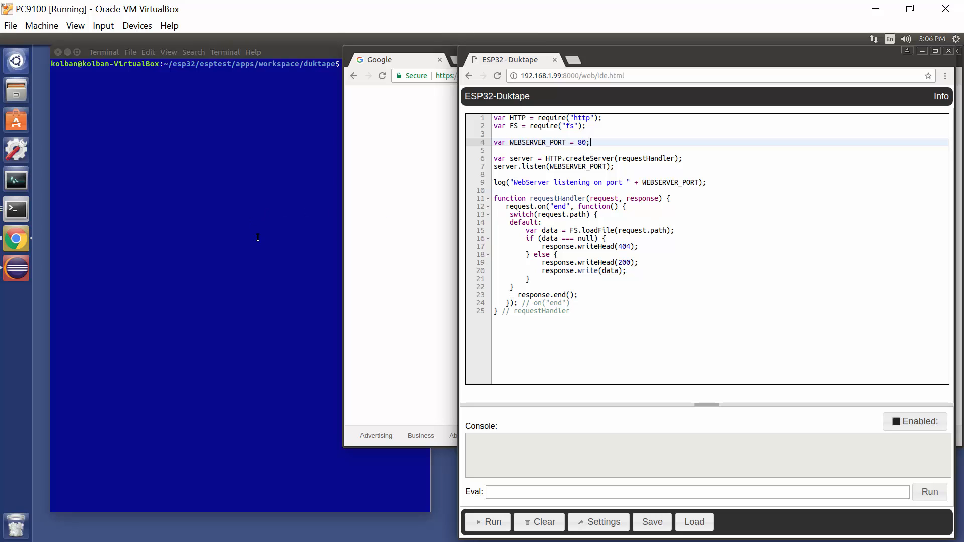
{"action": "mouse_move", "coordinate": [618, 232]}
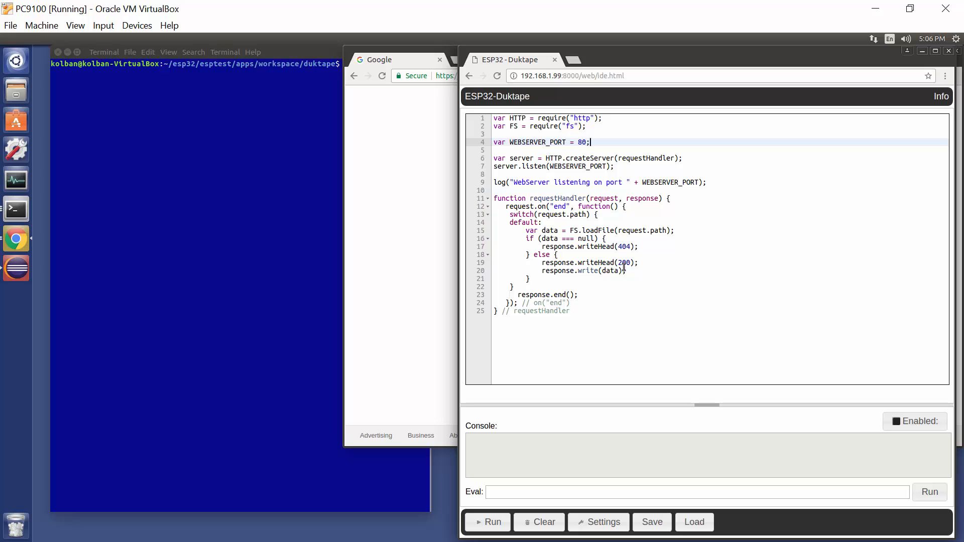
{"action": "mouse_move", "coordinate": [581, 274]}
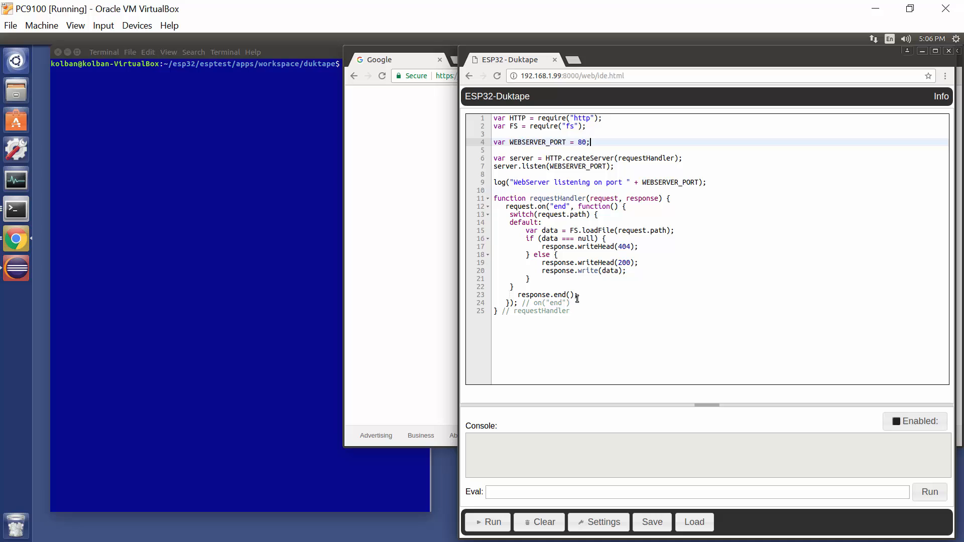
{"action": "mouse_move", "coordinate": [237, 212]}
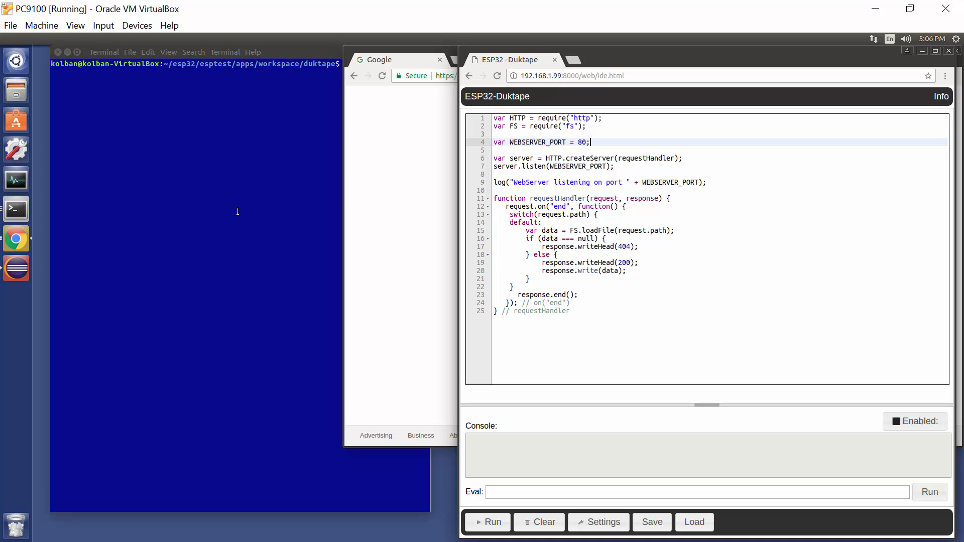
- Run 'make monitor' so the ESP32 serial log shows the IDE server on port 8000
{"action": "type", "text": "mo"}
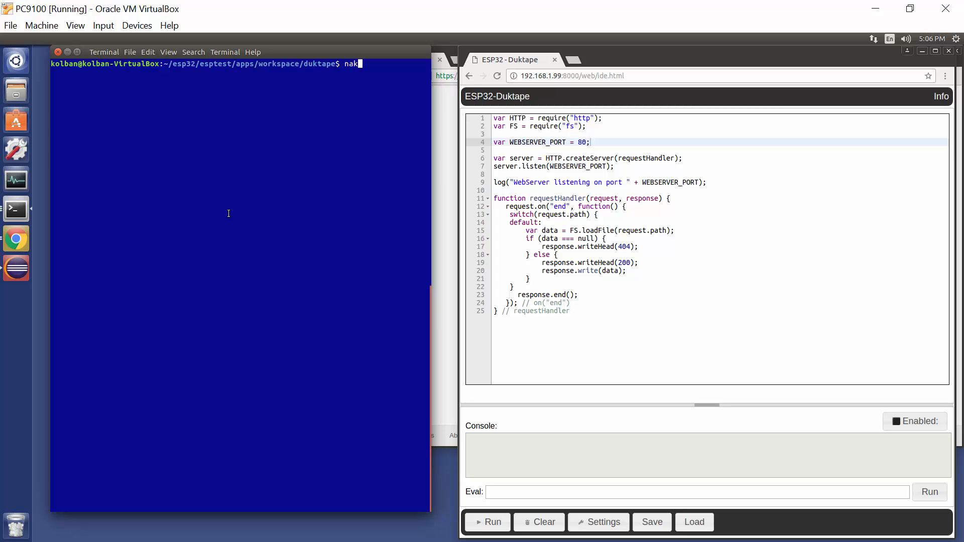
{"action": "type", "text": "make mon"}
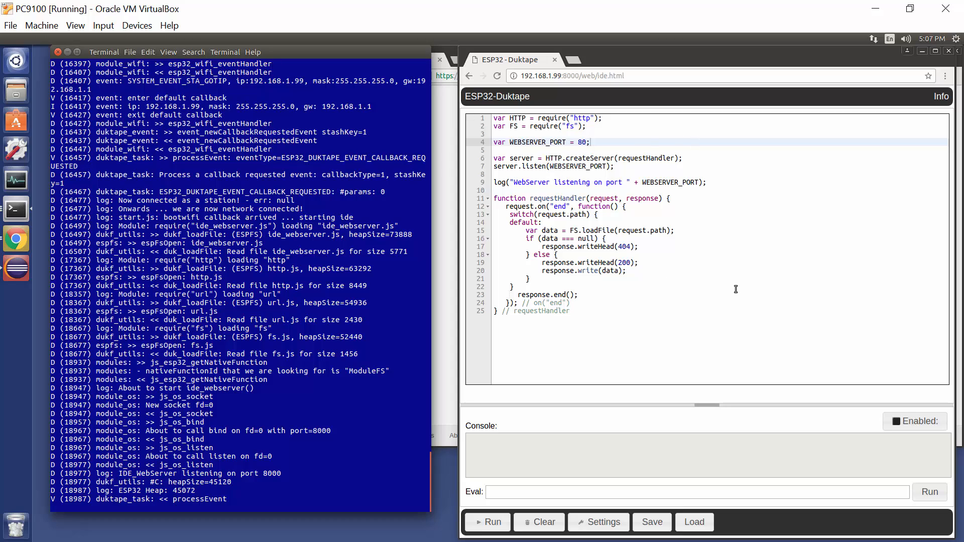
{"action": "mouse_move", "coordinate": [635, 100]}
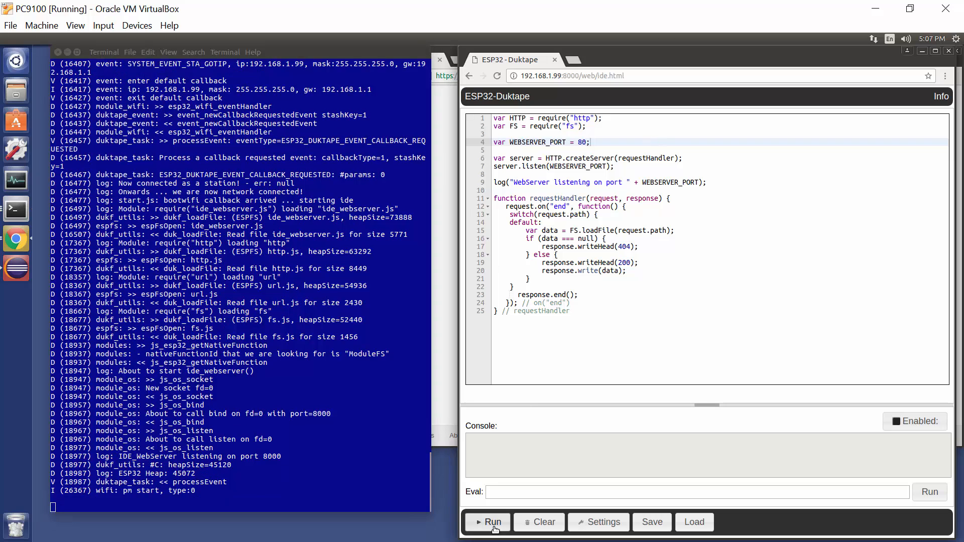
- Run the web server script so the ESP32 log reports listening on port 80
{"action": "left_click", "coordinate": [492, 523]}
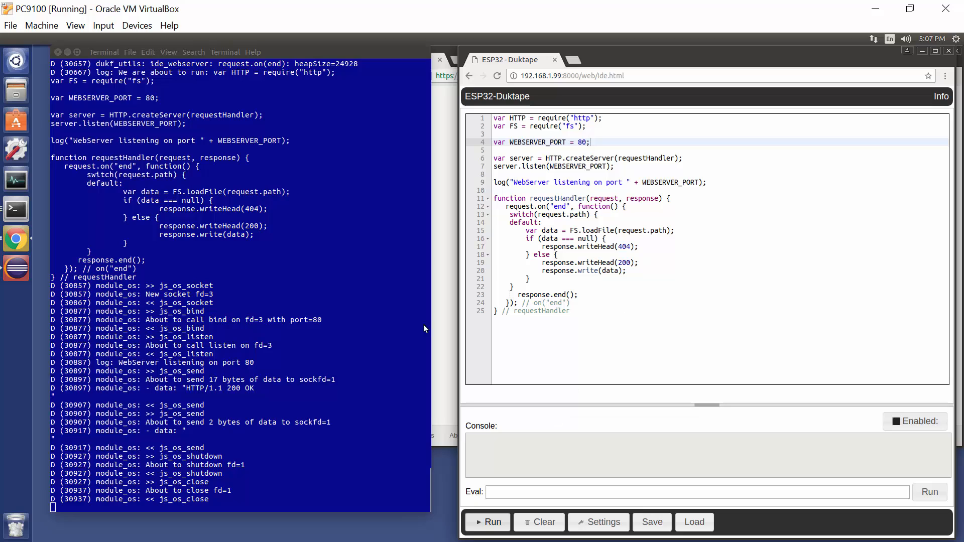
{"action": "mouse_move", "coordinate": [156, 298]}
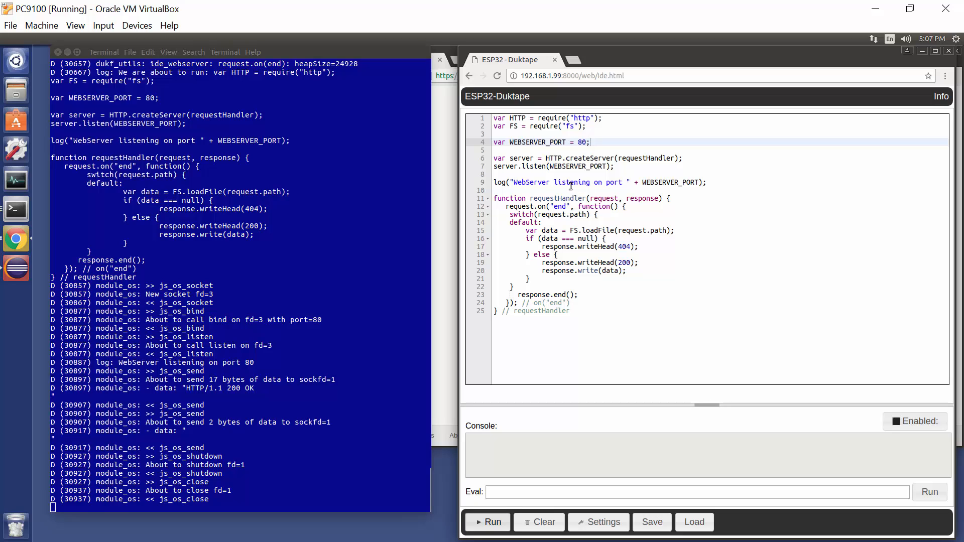
{"action": "mouse_move", "coordinate": [604, 188]}
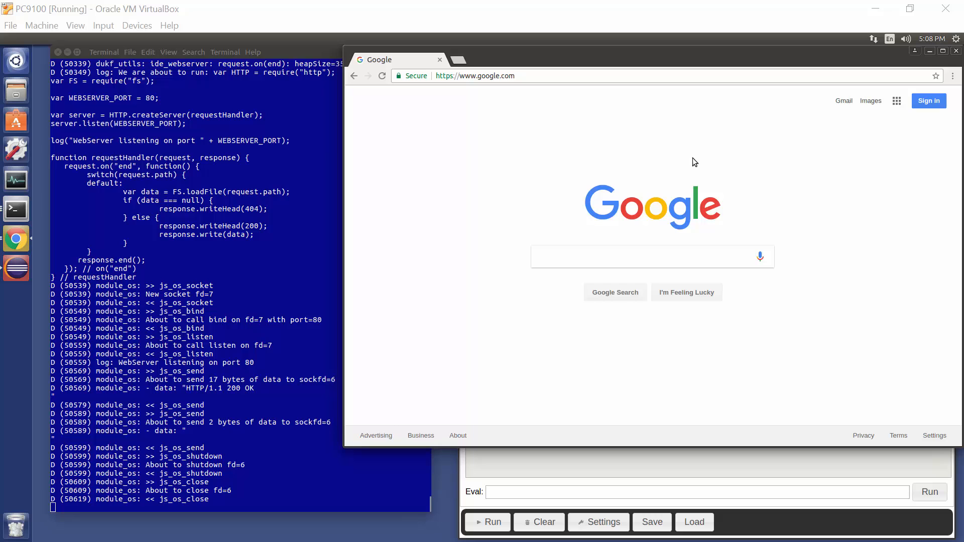
{"action": "mouse_move", "coordinate": [581, 157]}
{"action": "type", "text": "192.168.1.99/spiffs/web/test.html"}
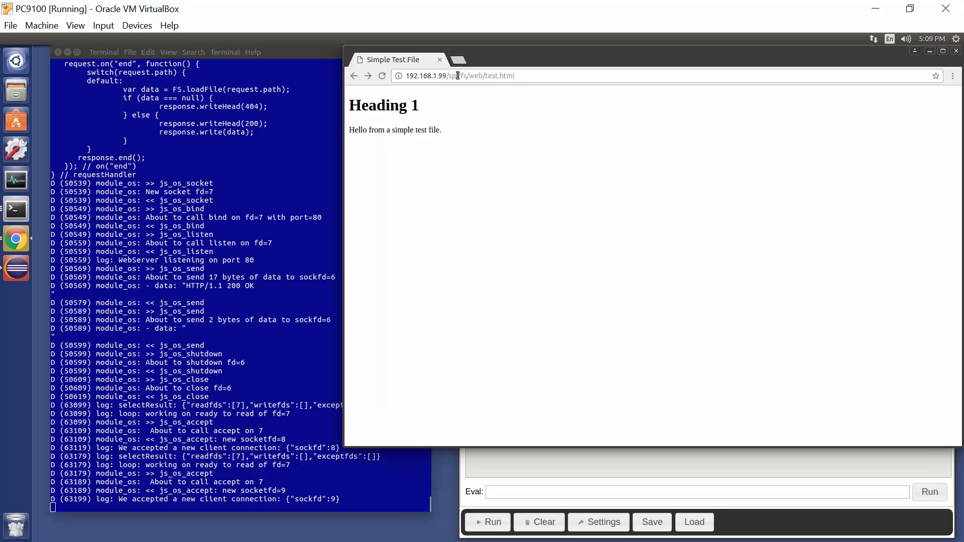
{"action": "mouse_move", "coordinate": [448, 89]}
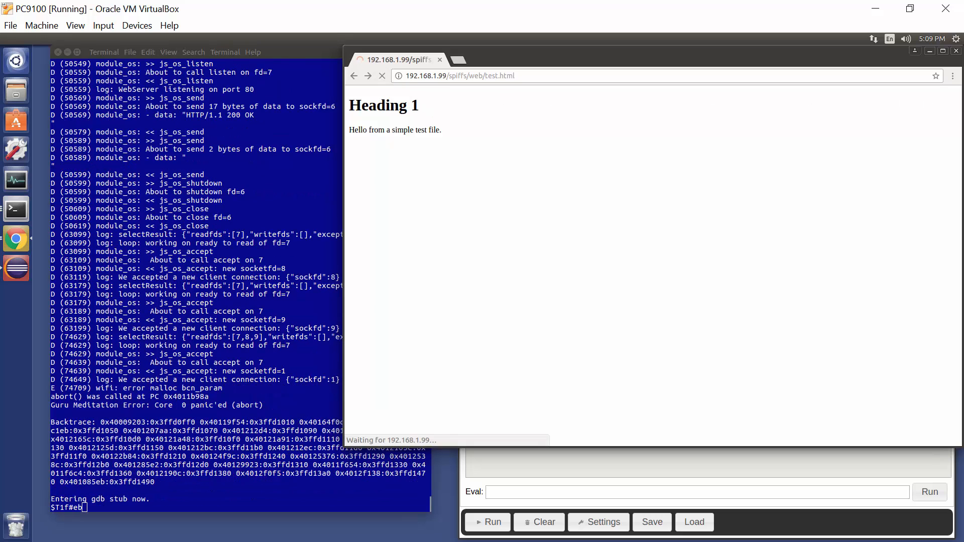
- Reload 192.168.1.99/spiffs/web/test.html five times, each showing Heading 1 and the test sentence
{"action": "left_click", "coordinate": [381, 75]}
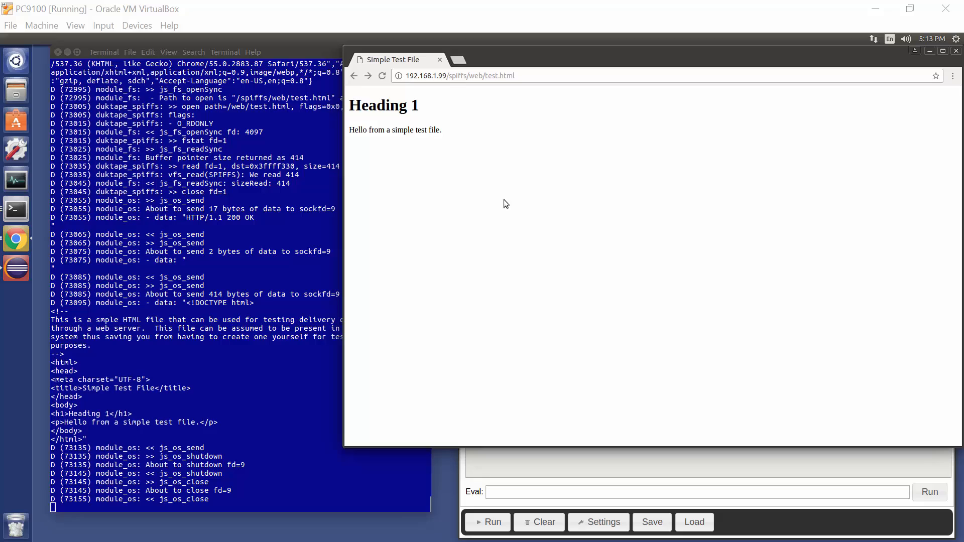
{"action": "left_click", "coordinate": [382, 76]}
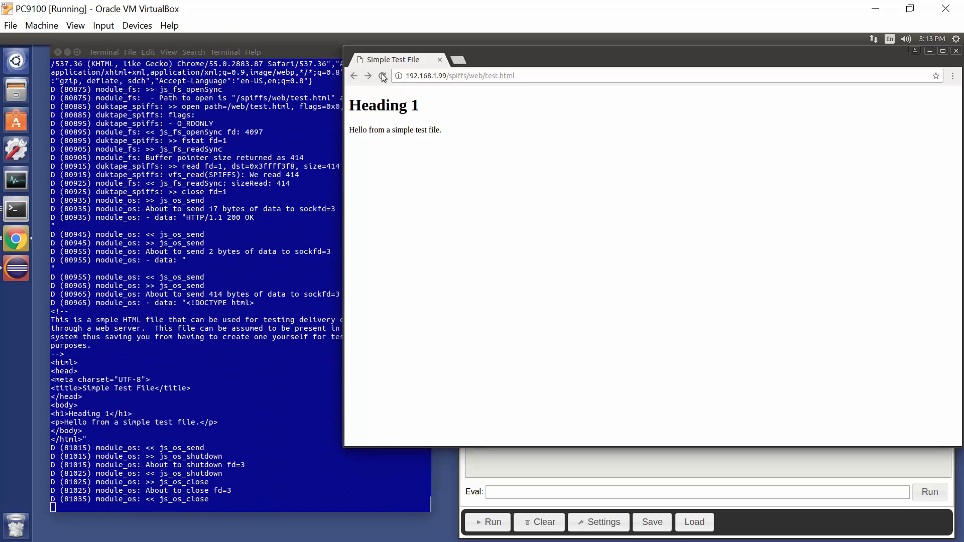
{"action": "left_click", "coordinate": [382, 76]}
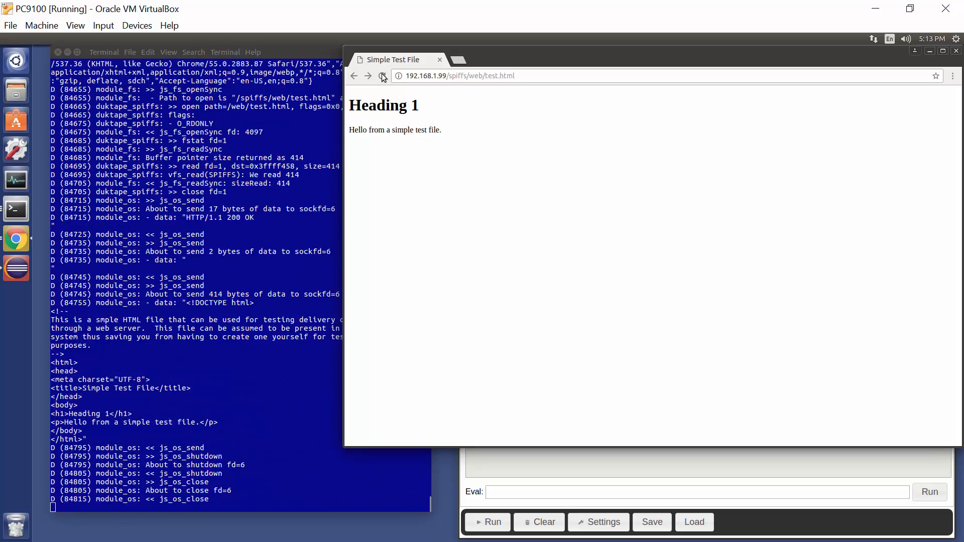
{"action": "left_click", "coordinate": [382, 75]}
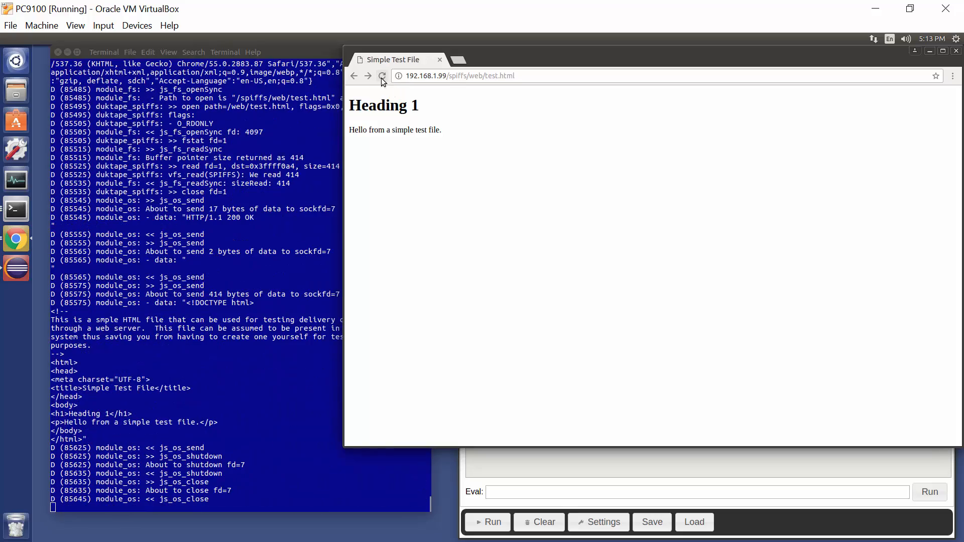
{"action": "left_click", "coordinate": [381, 76]}
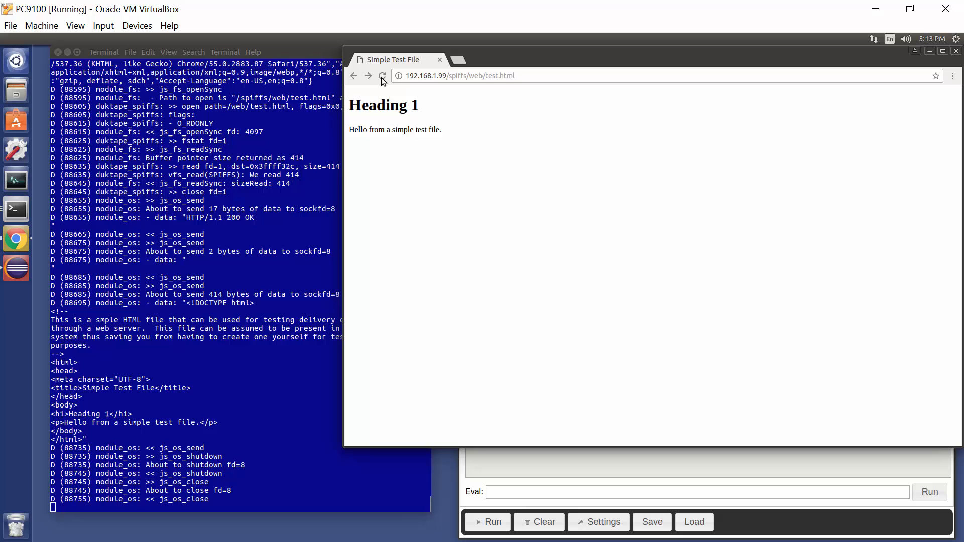
{"action": "mouse_move", "coordinate": [526, 350]}
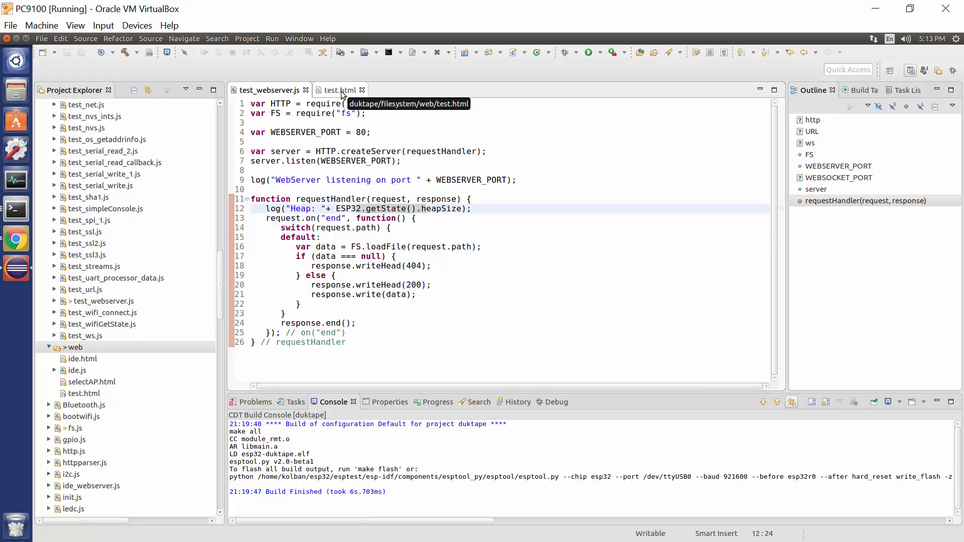
- In test.html add a new paragraph '<p>Hello from Neil' below the existing sentence
{"action": "left_click", "coordinate": [338, 89]}
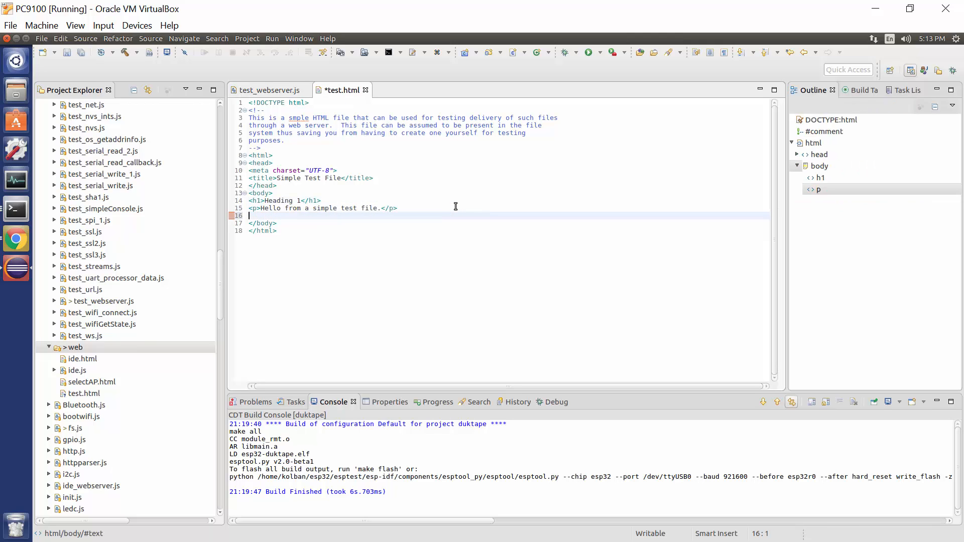
{"action": "type", "text": "<p>G"}
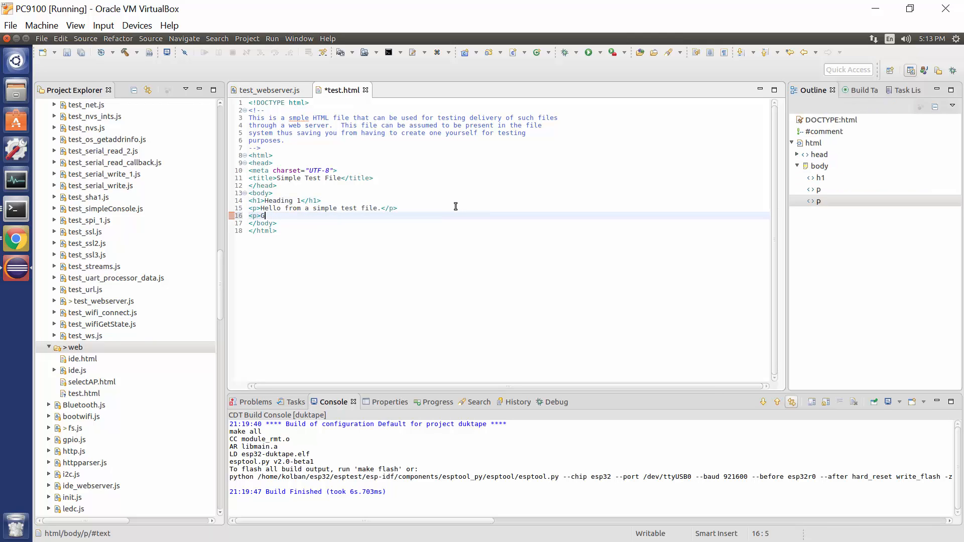
{"action": "type", "text": "Hello from"}
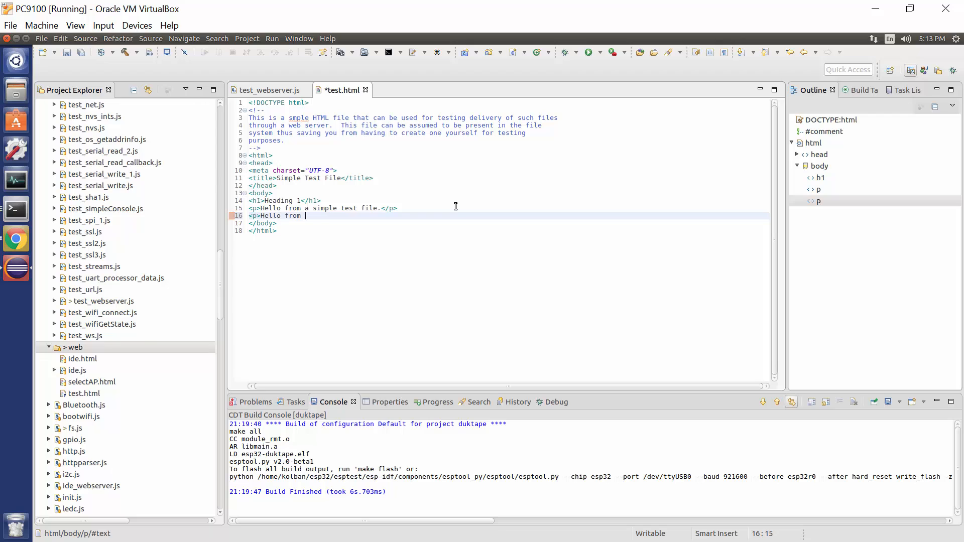
{"action": "type", "text": "Neil"}
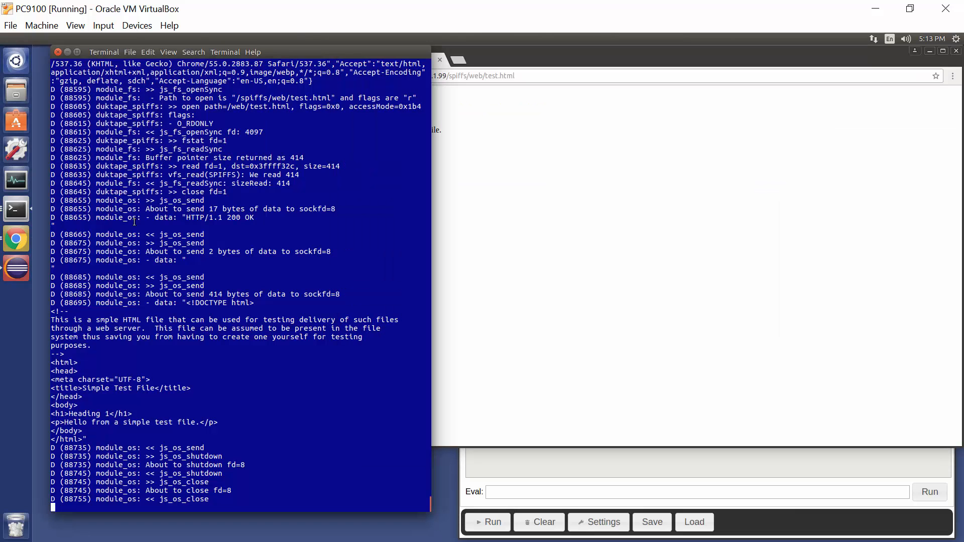
- Run 'make flash' then 'make monitor' and watch the ESP32 reboot into the IDE server on port 8000
{"action": "type", "text": "make fl"}
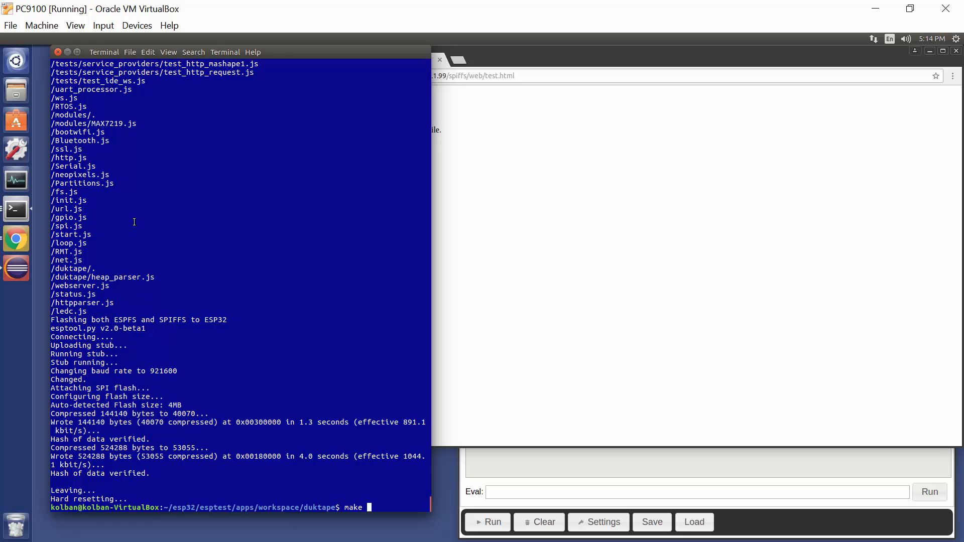
{"action": "type", "text": "monitor"}
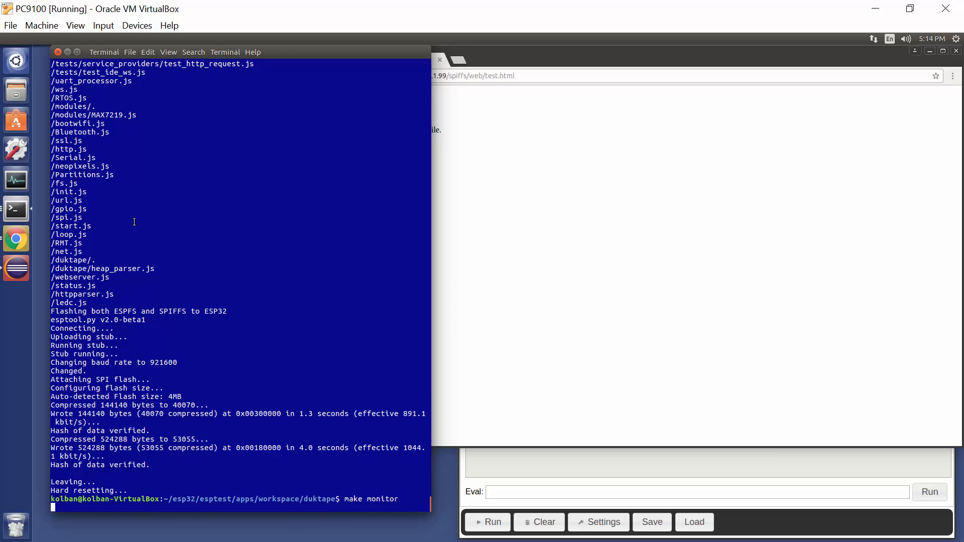
{"action": "key", "text": "Return"}
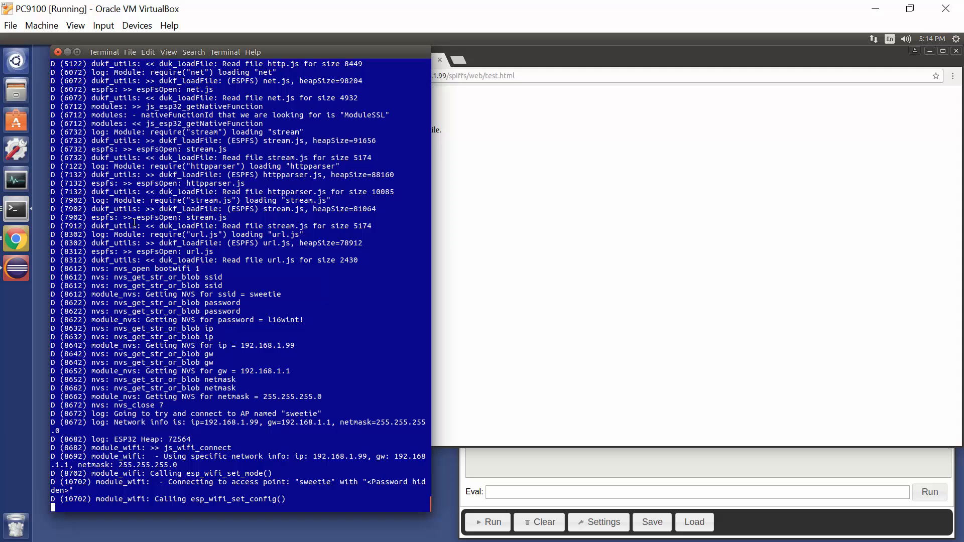
{"action": "scroll", "scroll_direction": "down", "scroll_amount": 3}
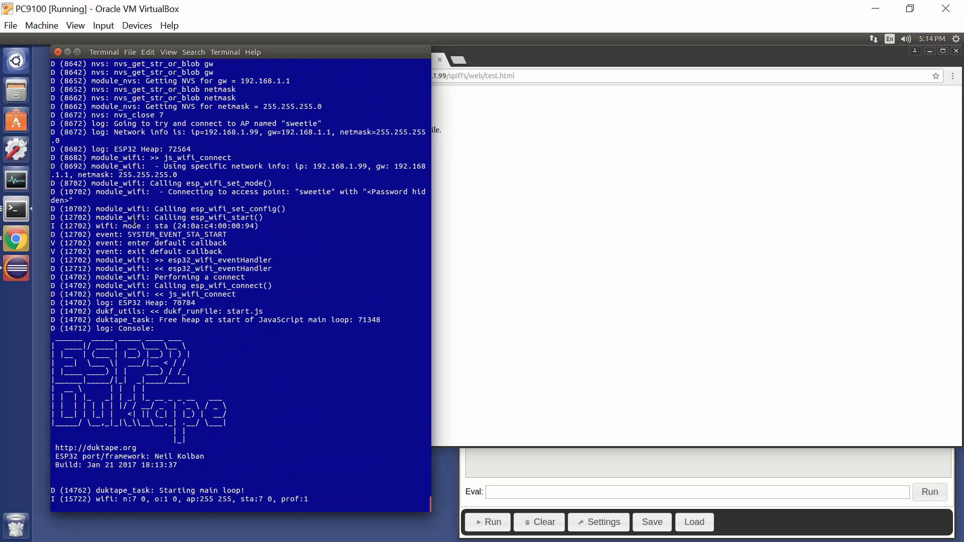
{"action": "scroll", "scroll_direction": "down", "scroll_amount": 3}
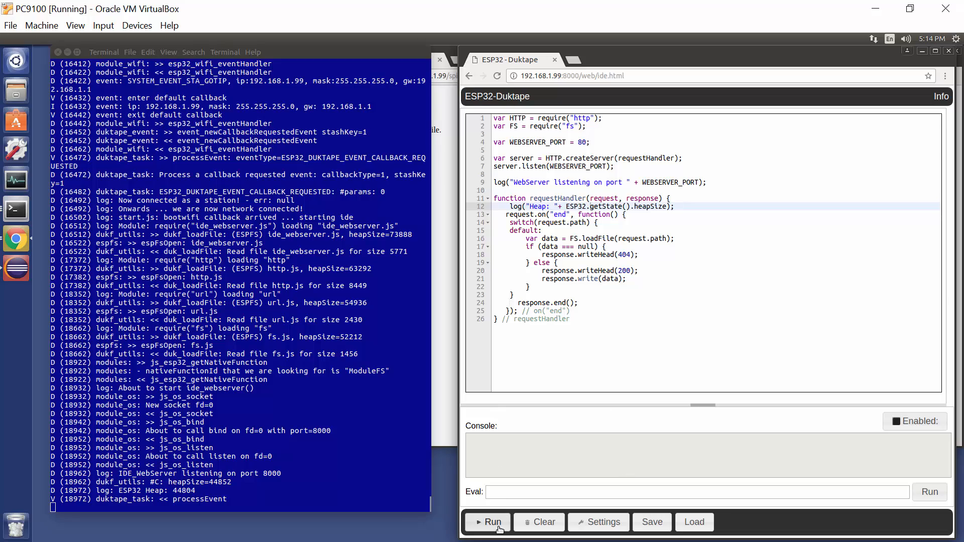
- Rerun the server script and reload the test page so it shows 'Hello from Neil'
{"action": "left_click", "coordinate": [486, 522]}
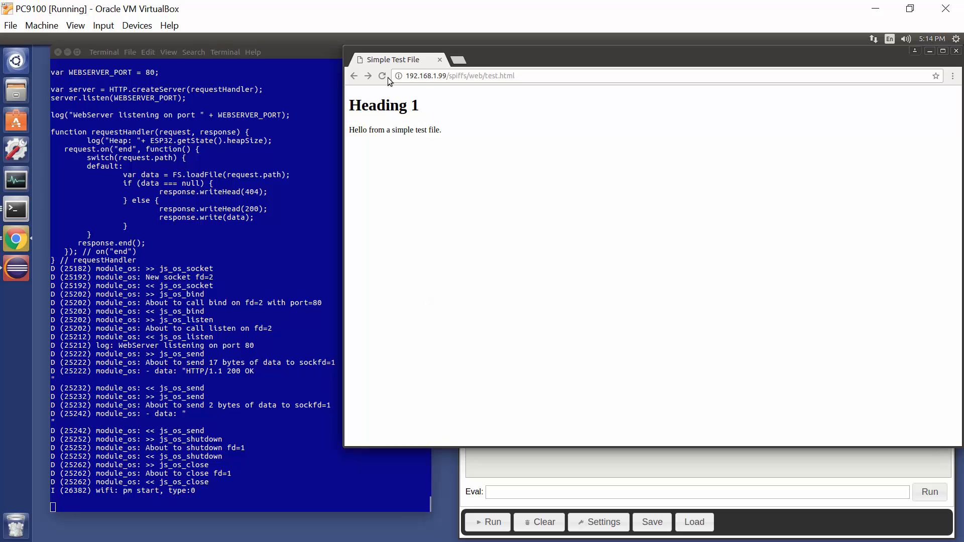
{"action": "left_click", "coordinate": [382, 76]}
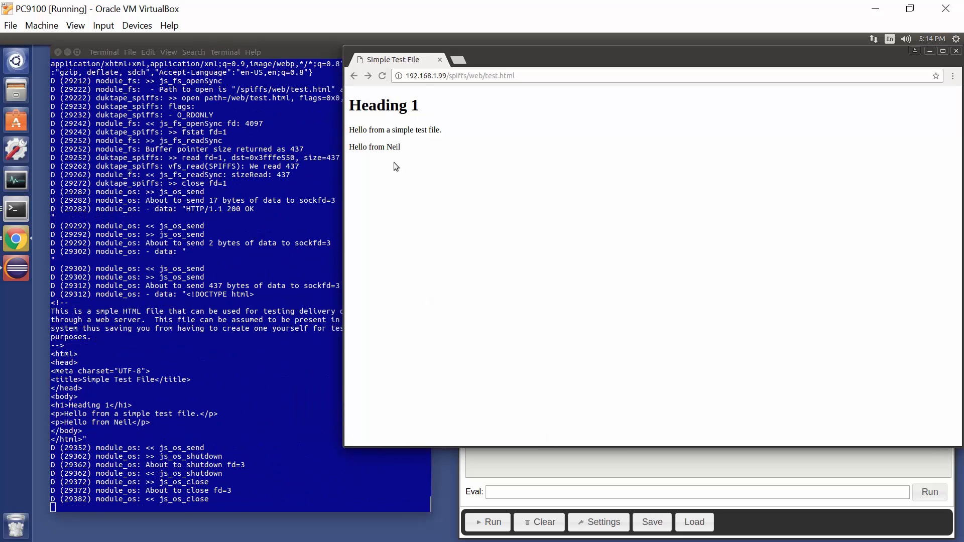
{"action": "mouse_move", "coordinate": [421, 160]}
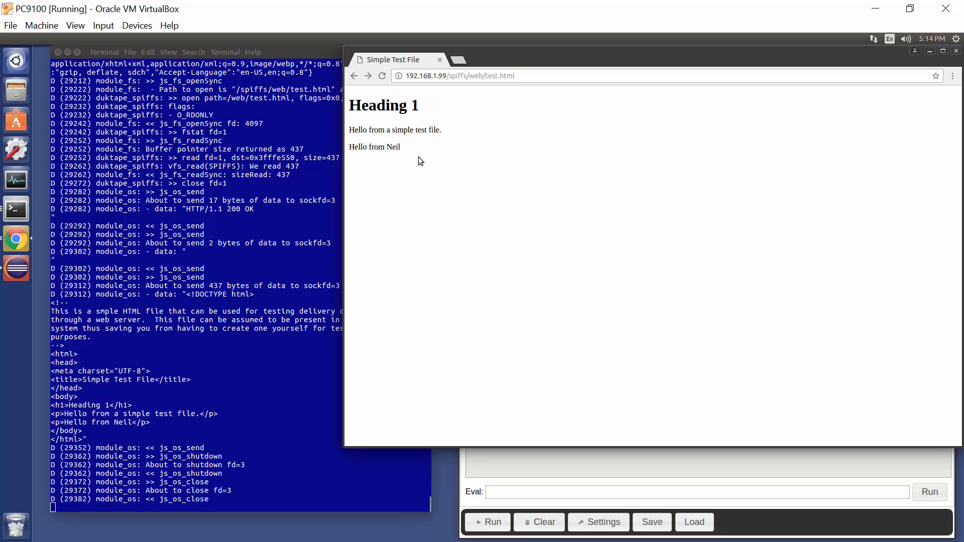
{"action": "mouse_move", "coordinate": [527, 448]}
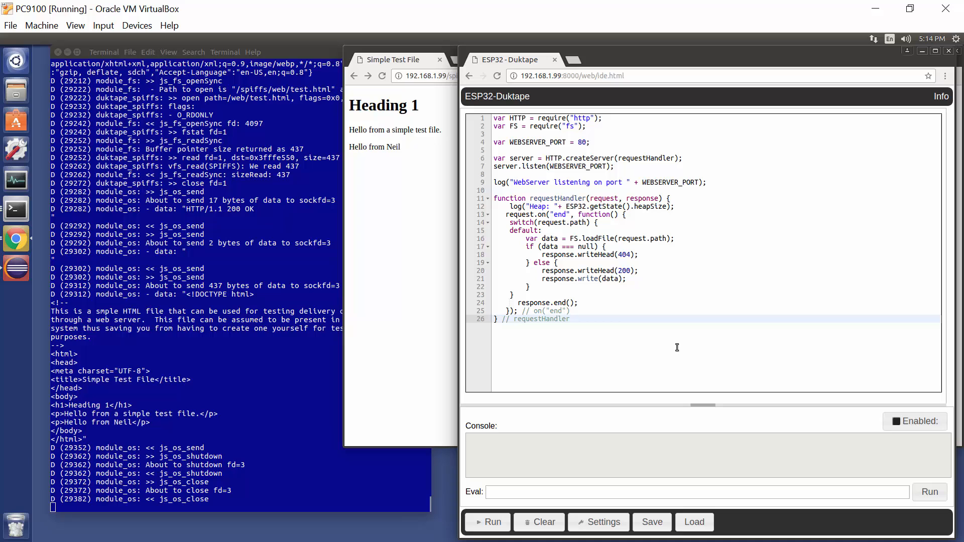
{"action": "mouse_move", "coordinate": [525, 161]}
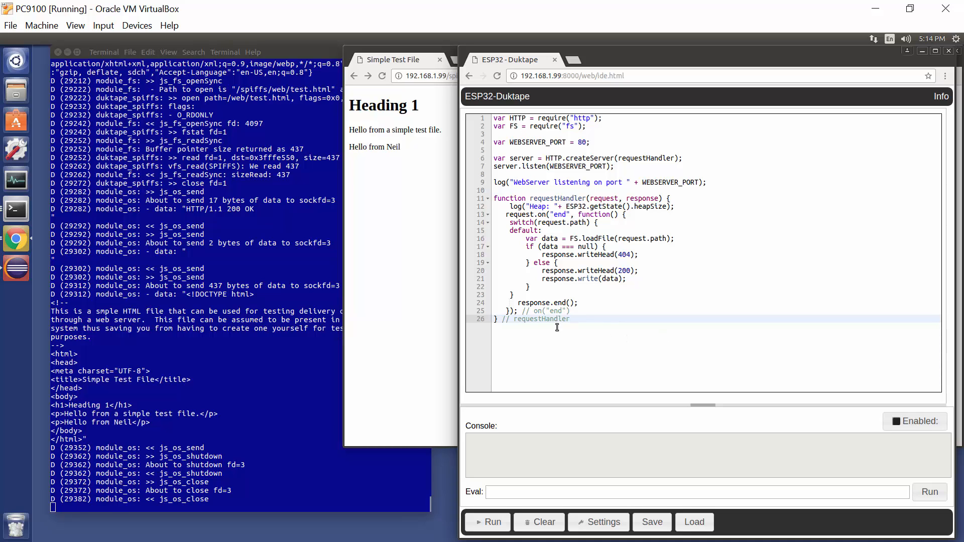
{"action": "mouse_move", "coordinate": [556, 333]}
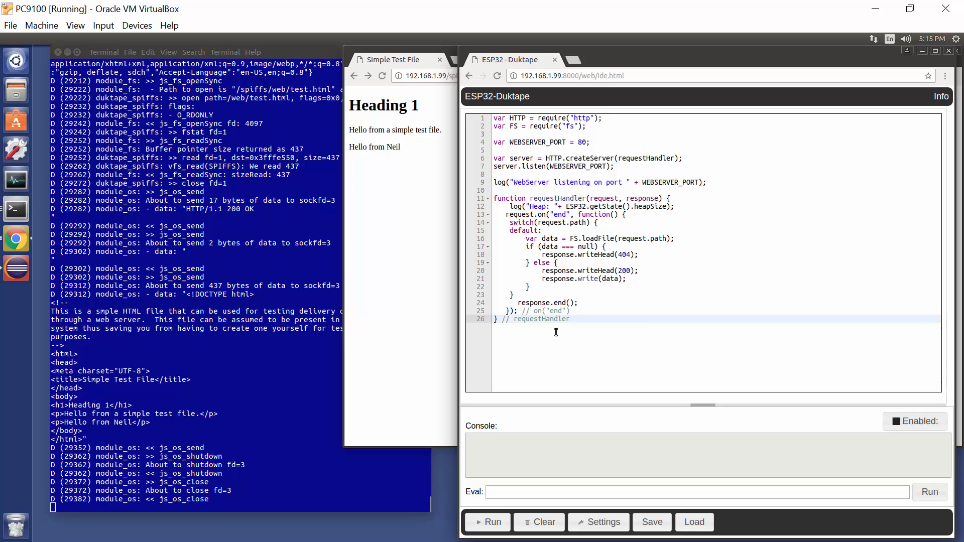
{"action": "mouse_move", "coordinate": [540, 234]}
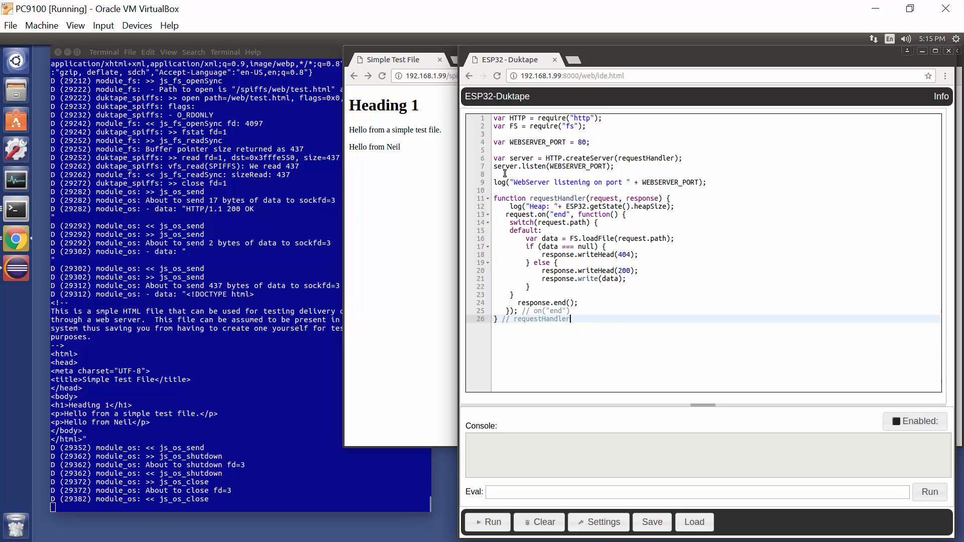
{"action": "mouse_move", "coordinate": [636, 263]}
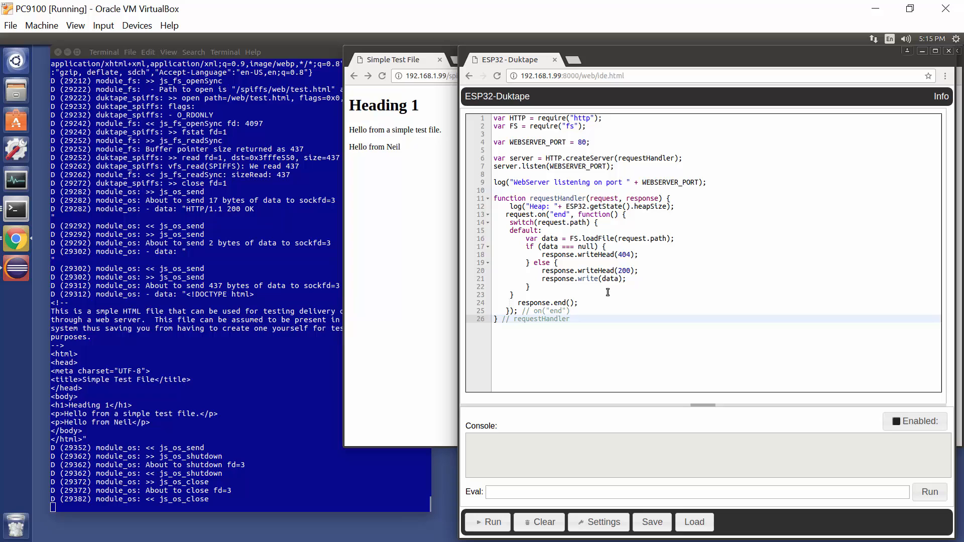
{"action": "mouse_move", "coordinate": [602, 258]}
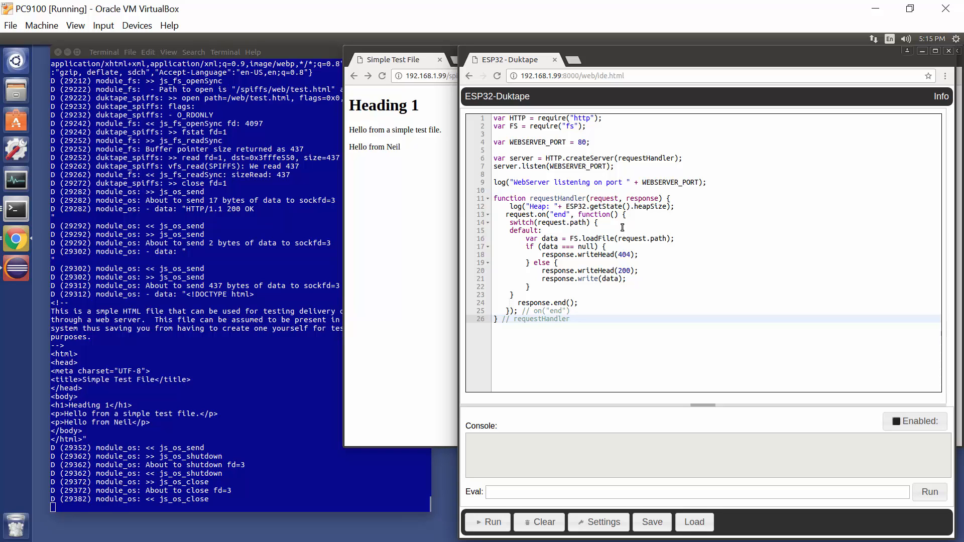
{"action": "mouse_move", "coordinate": [627, 251]}
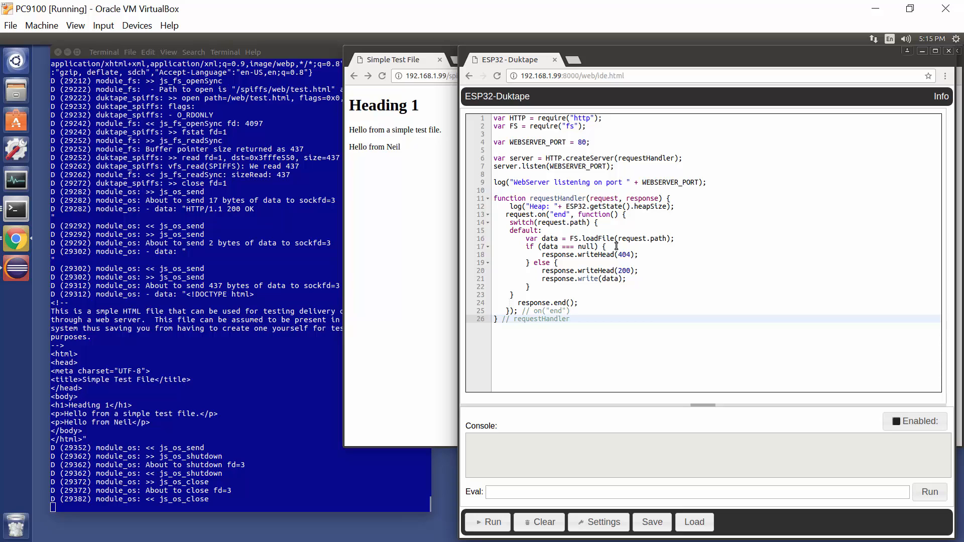
{"action": "left_click", "coordinate": [569, 318]}
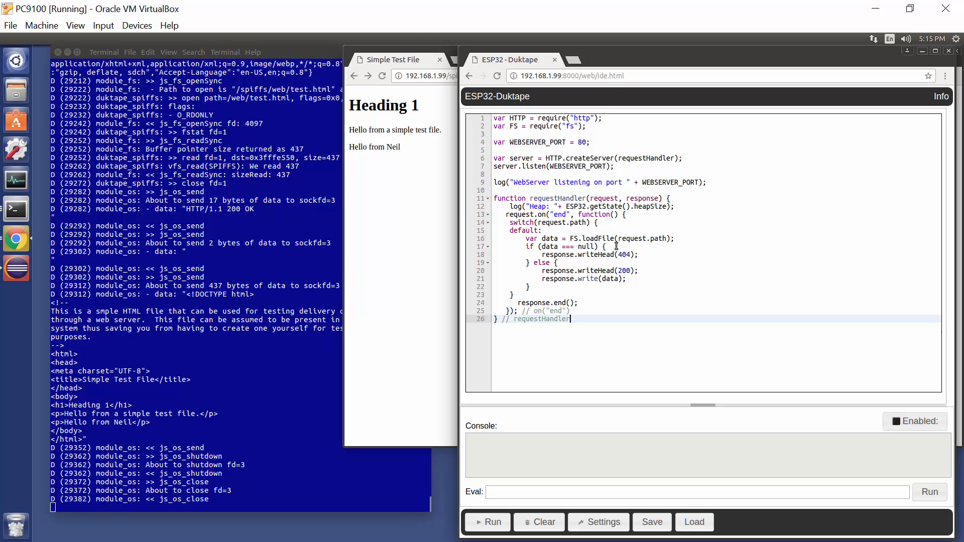